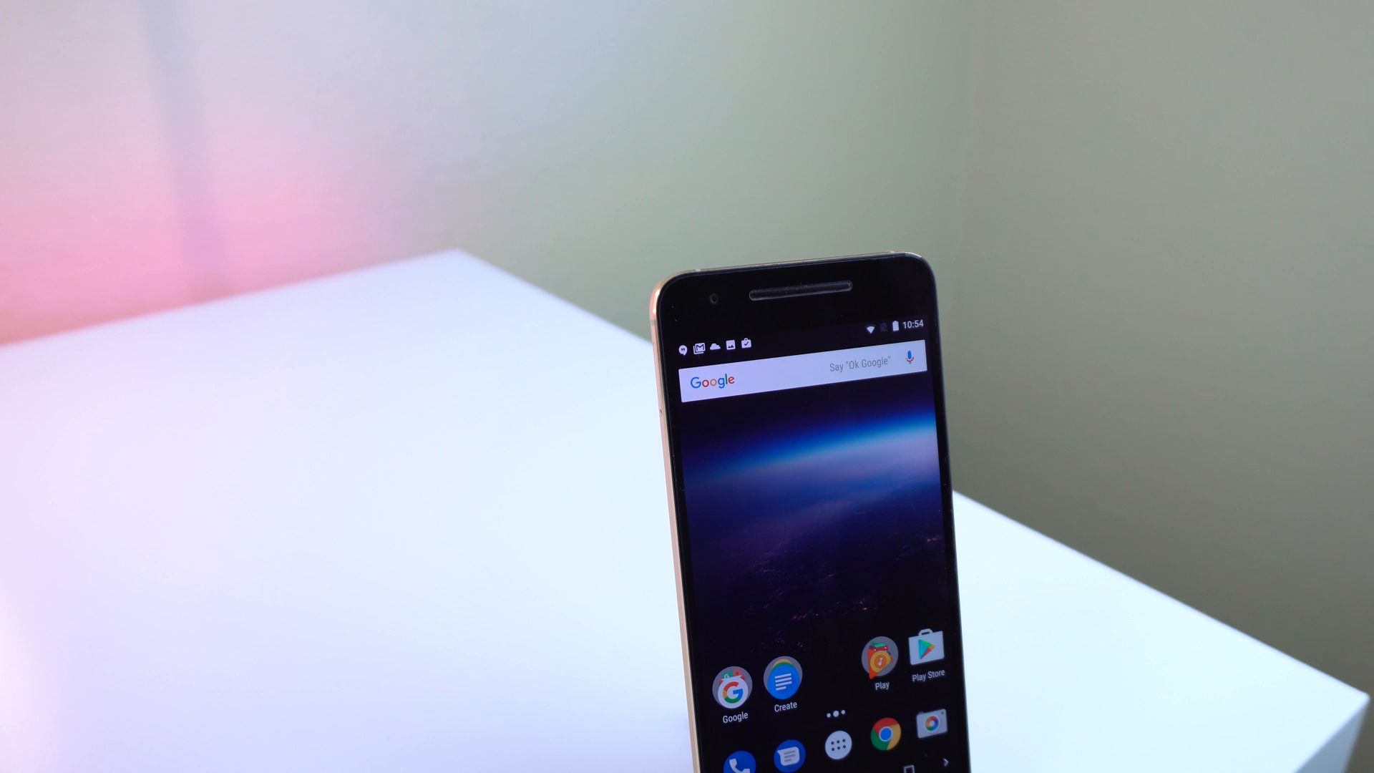
# - Snooze the weather notification for 15 minutes from the pulled-down notification shade
pyautogui.moveTo(797, 334); pyautogui.dragTo(797, 438)
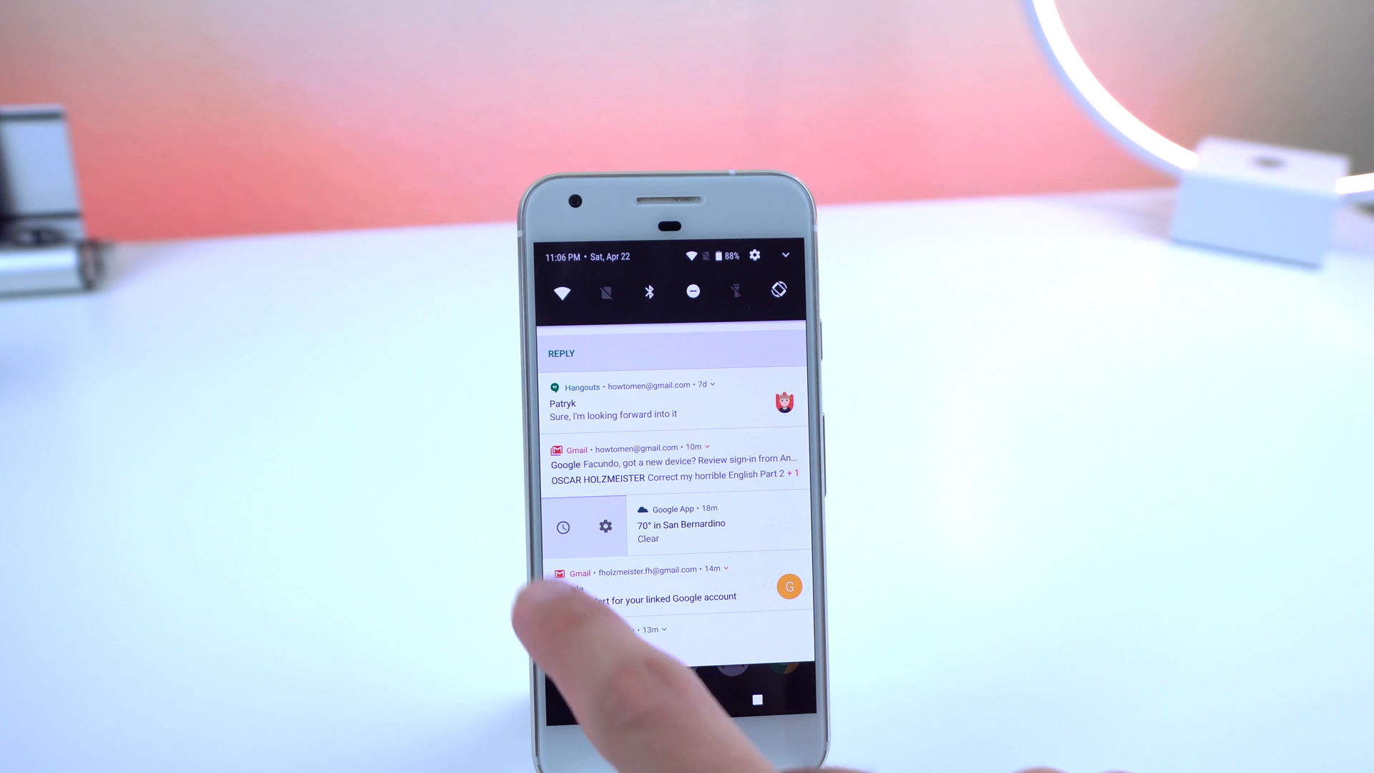
pyautogui.click(563, 527)
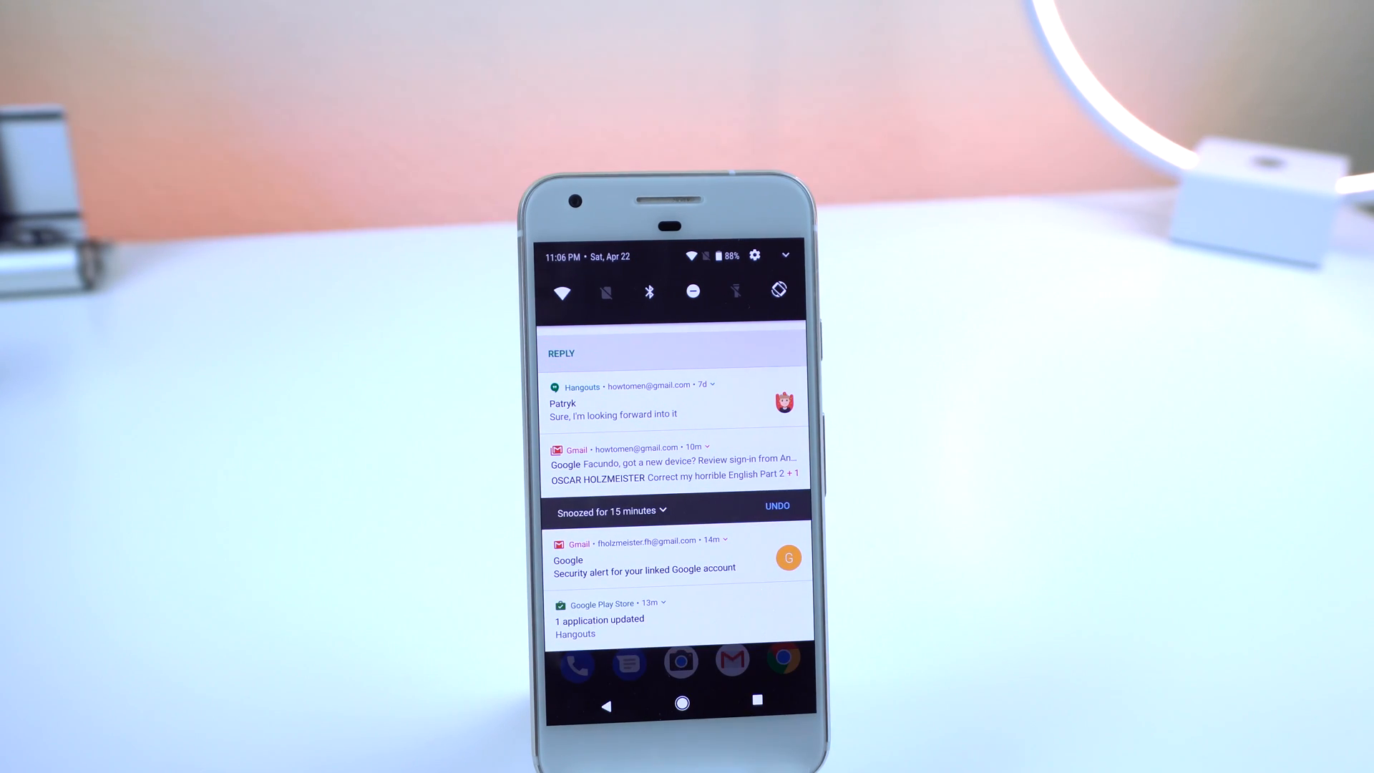
pyautogui.click(661, 511)
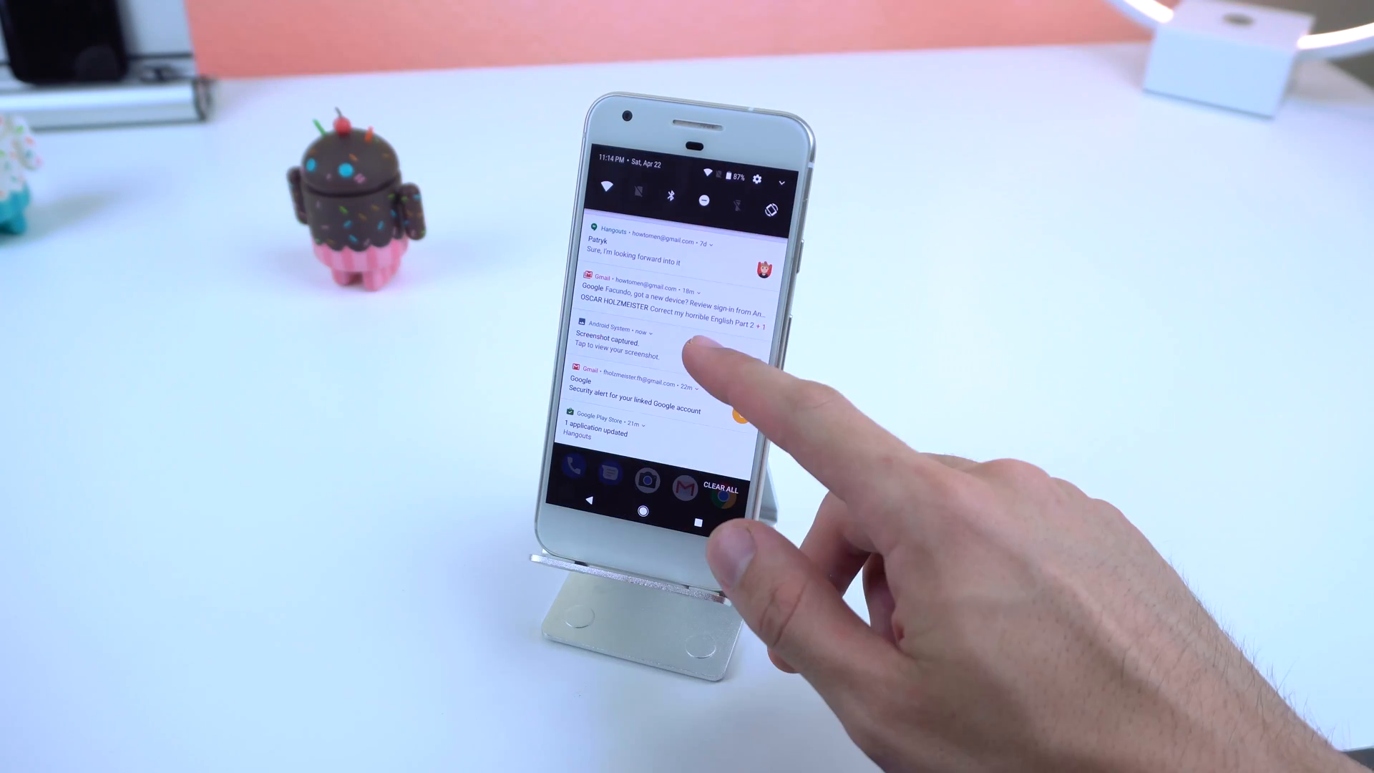
pyautogui.click(689, 342)
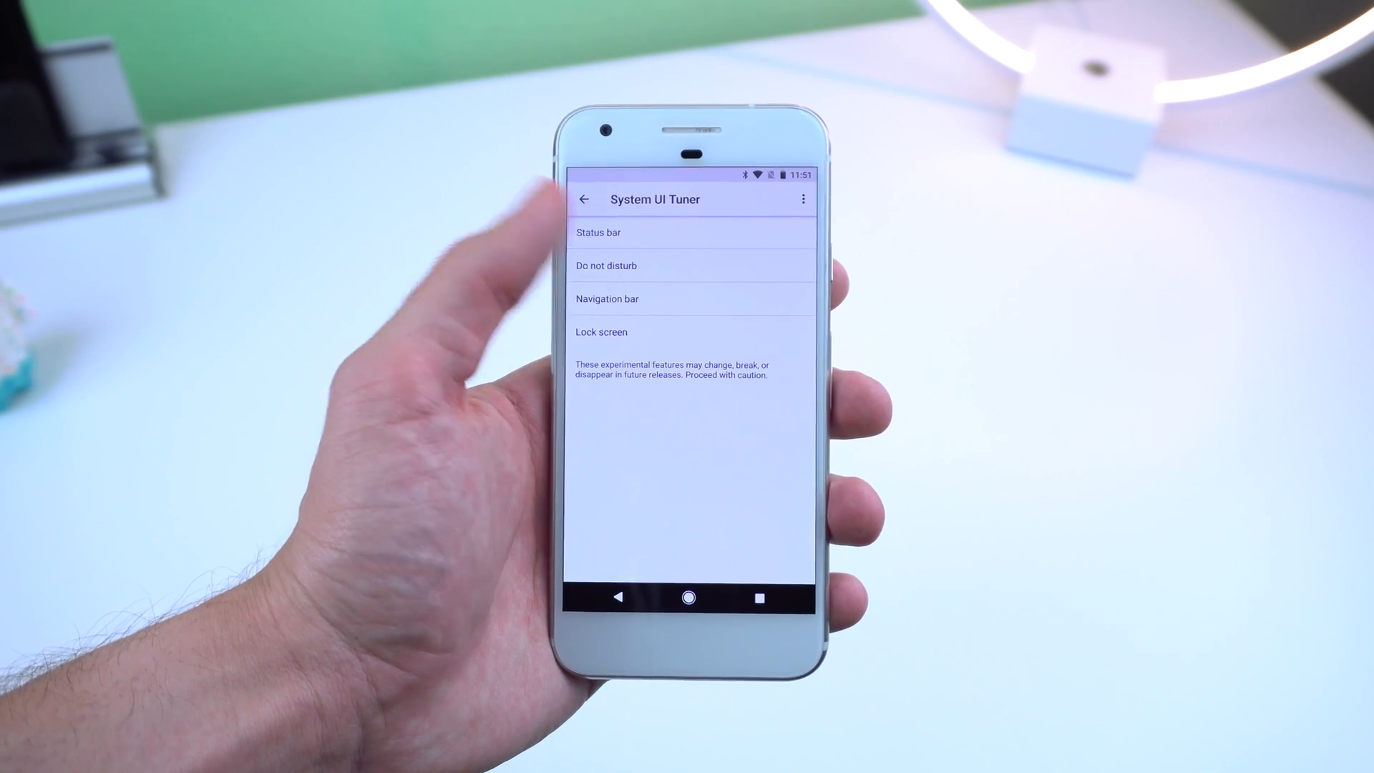
# - Browse the app actions offered for the lock screen's left shortcut
pyautogui.click(603, 331)
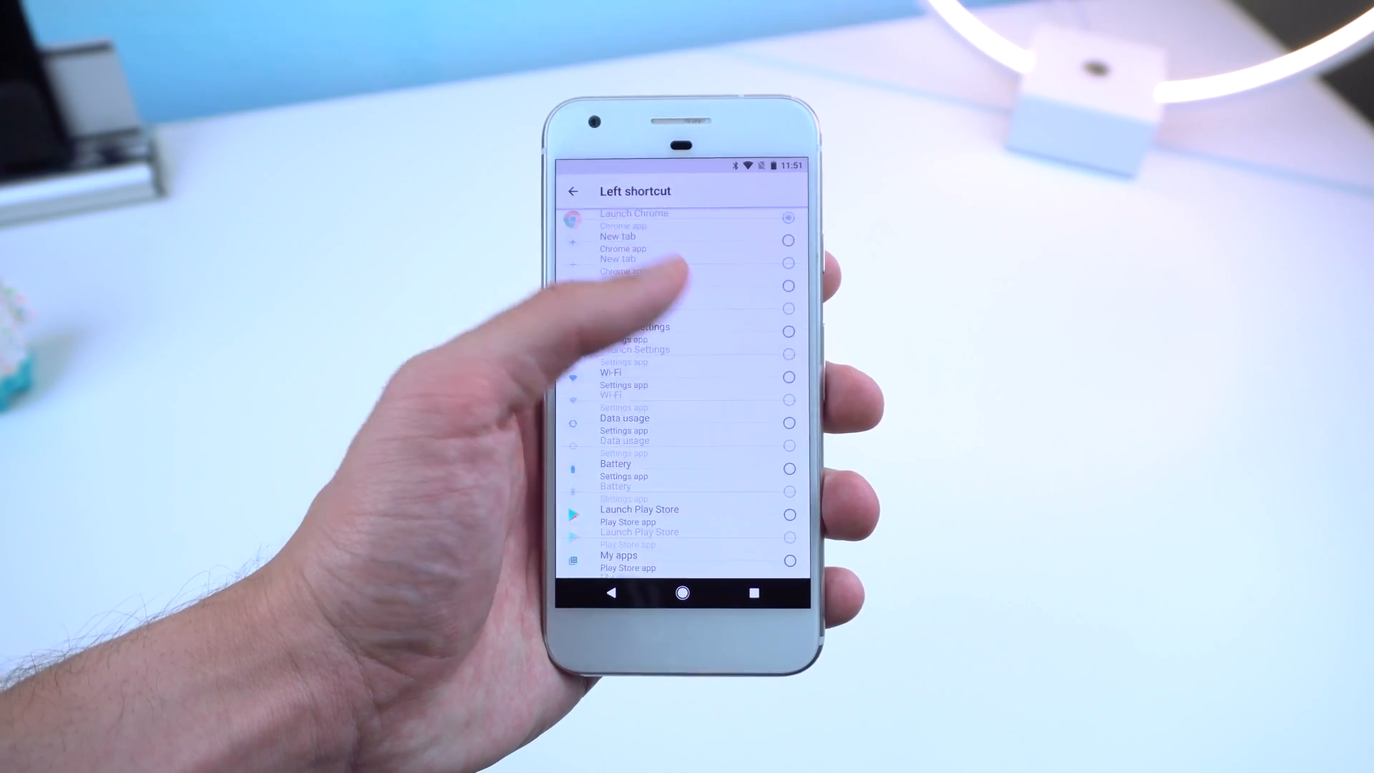
pyautogui.scroll(-3)
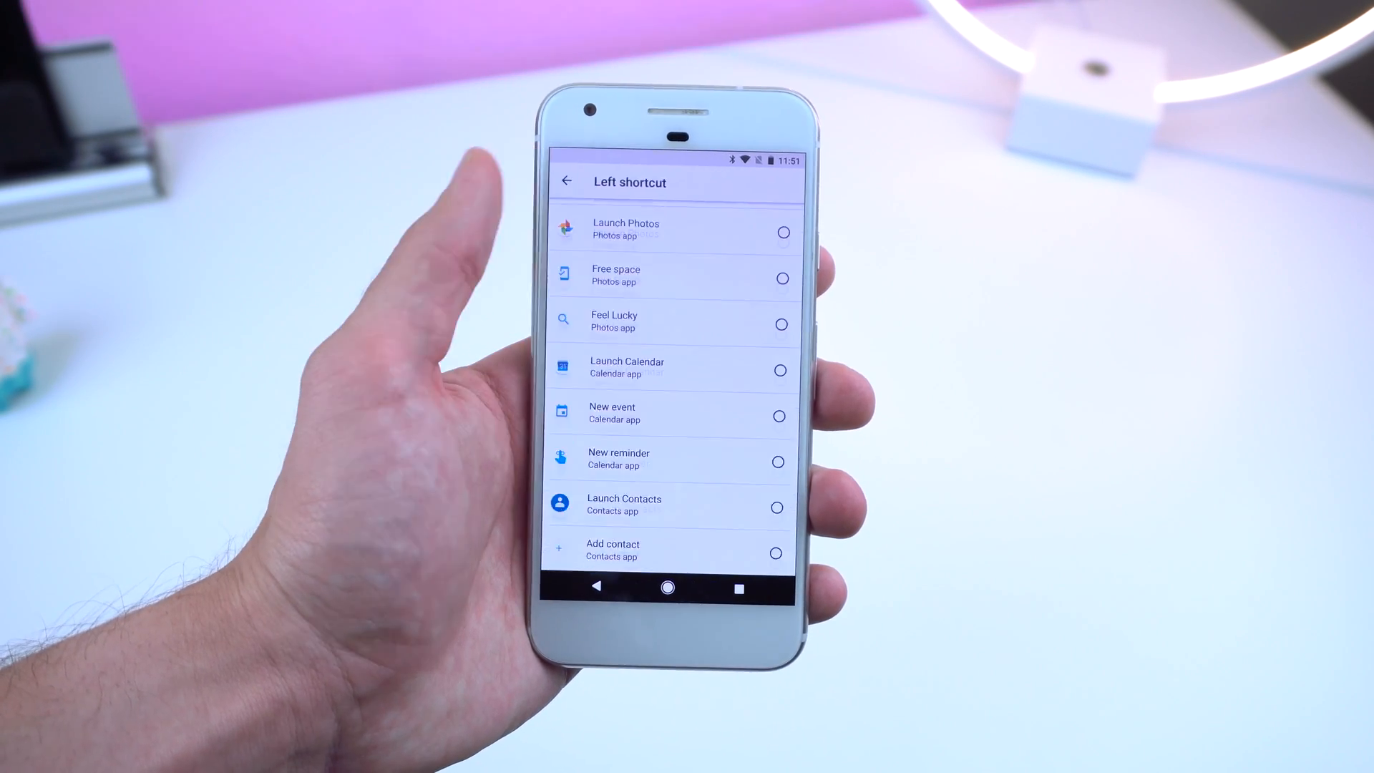
pyautogui.scroll(-3)
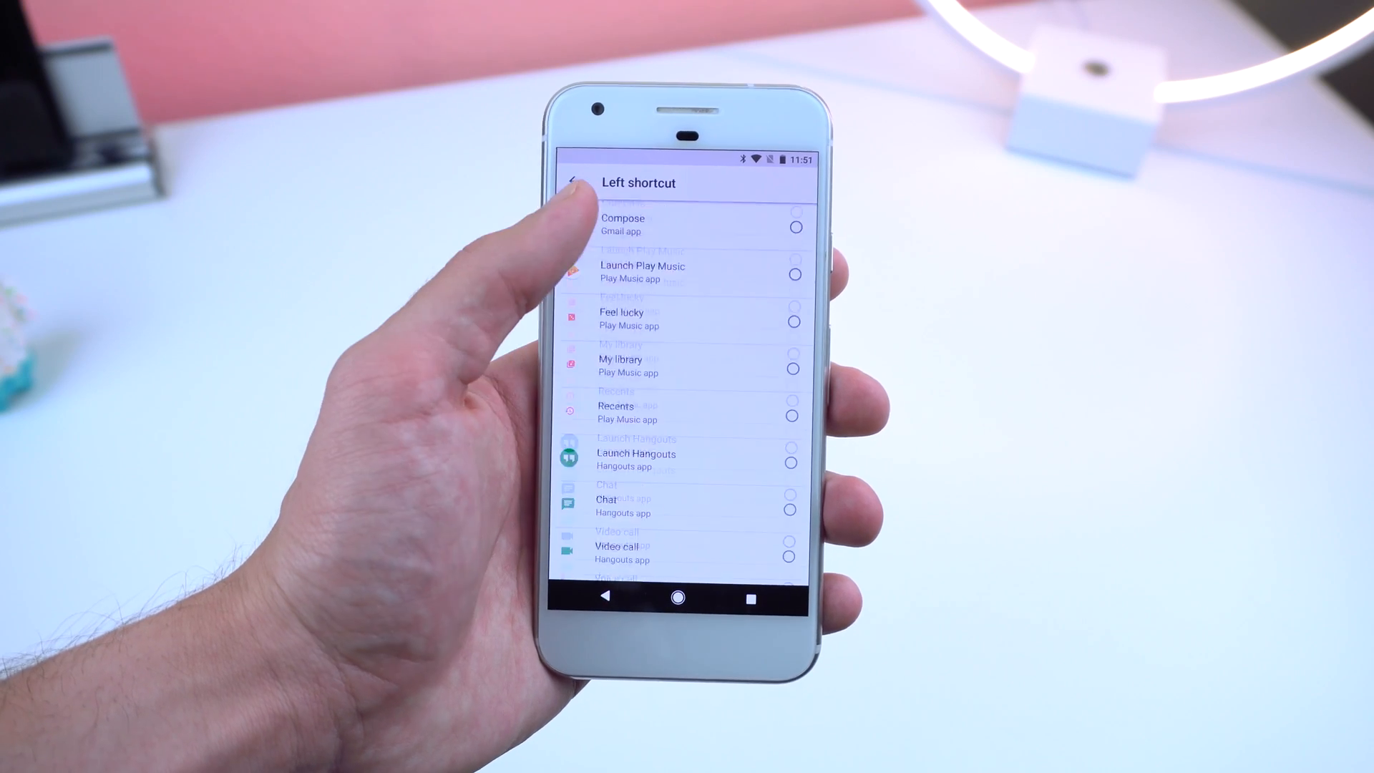
pyautogui.scroll(-3)
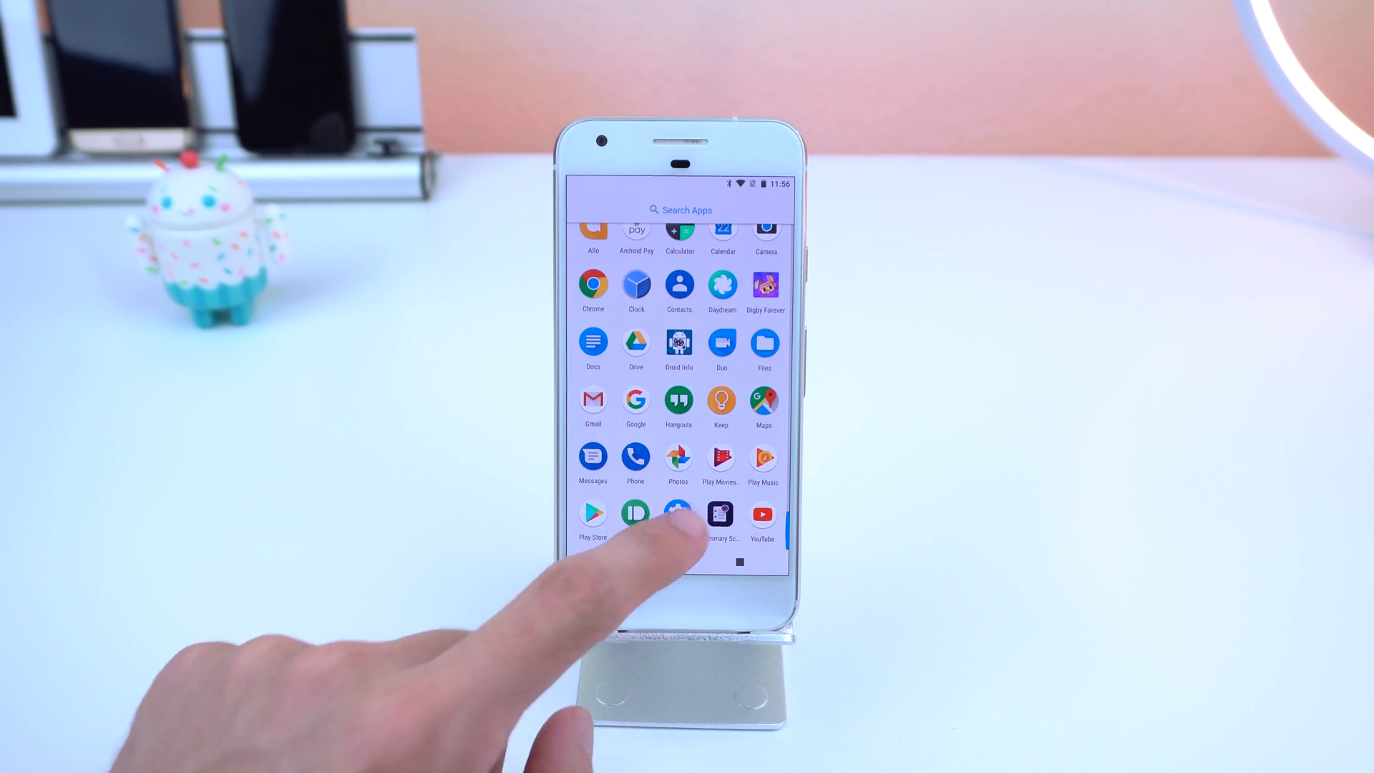
# - Browse the redesigned Settings list and start a settings search
pyautogui.click(677, 513)
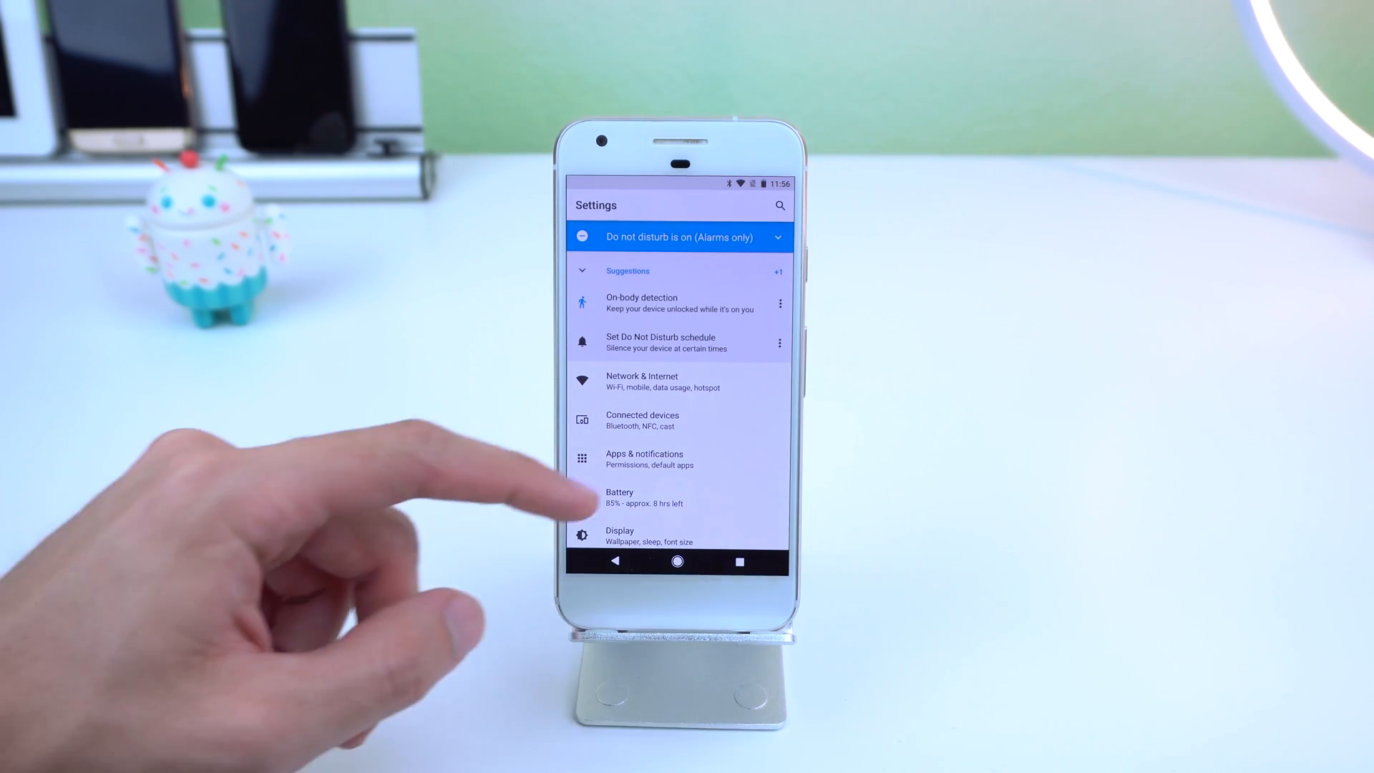
pyautogui.scroll(-3)
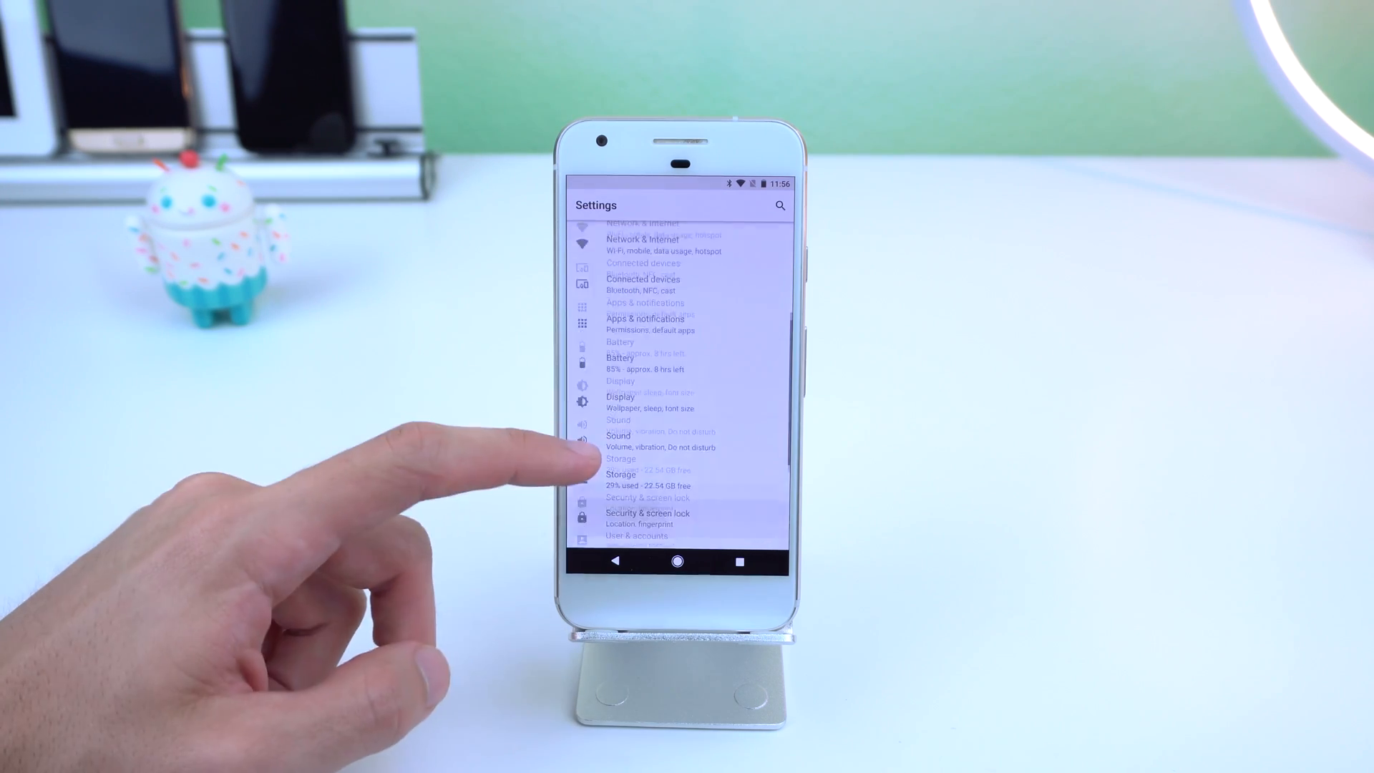
pyautogui.scroll(-3)
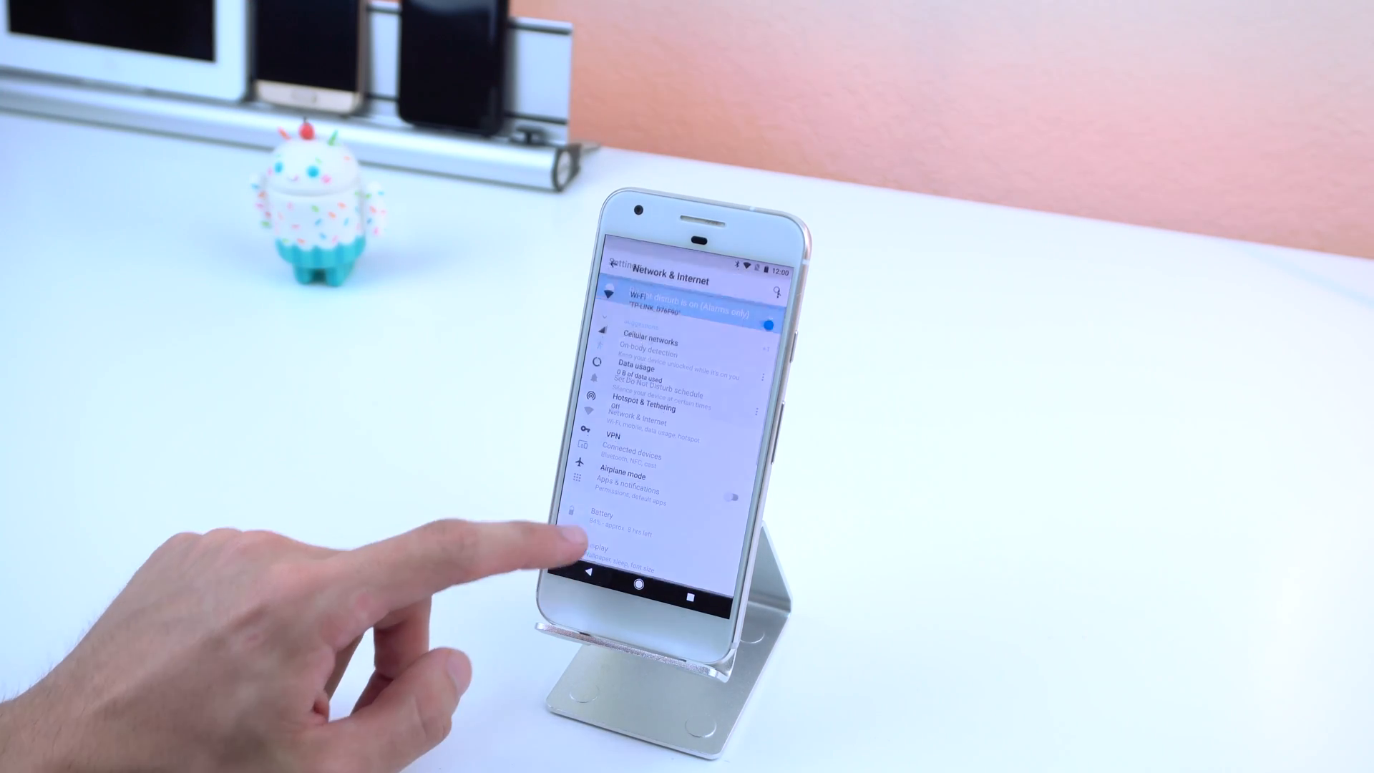
pyautogui.click(630, 454)
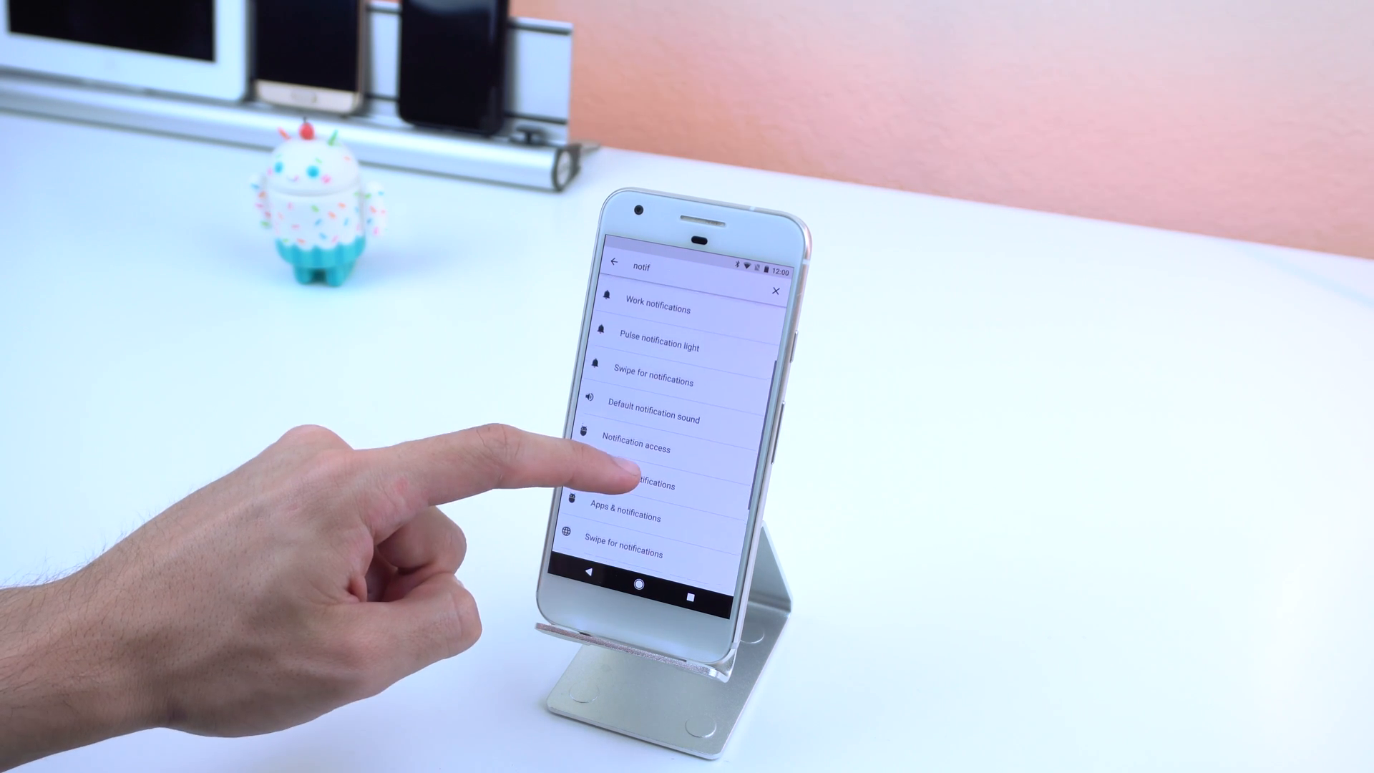
# - Visit a notification search result, the Accessibility color correction setting and About phone
pyautogui.click(623, 485)
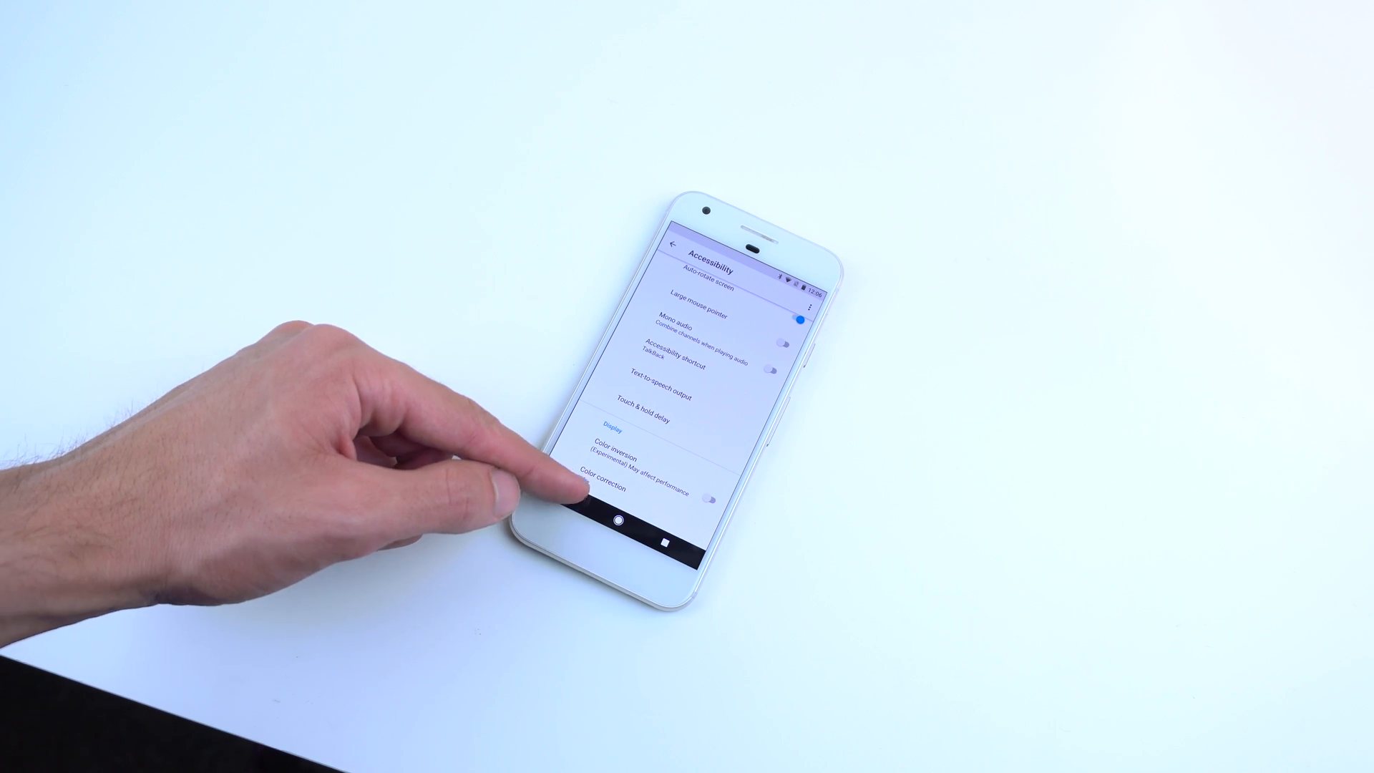
pyautogui.click(677, 243)
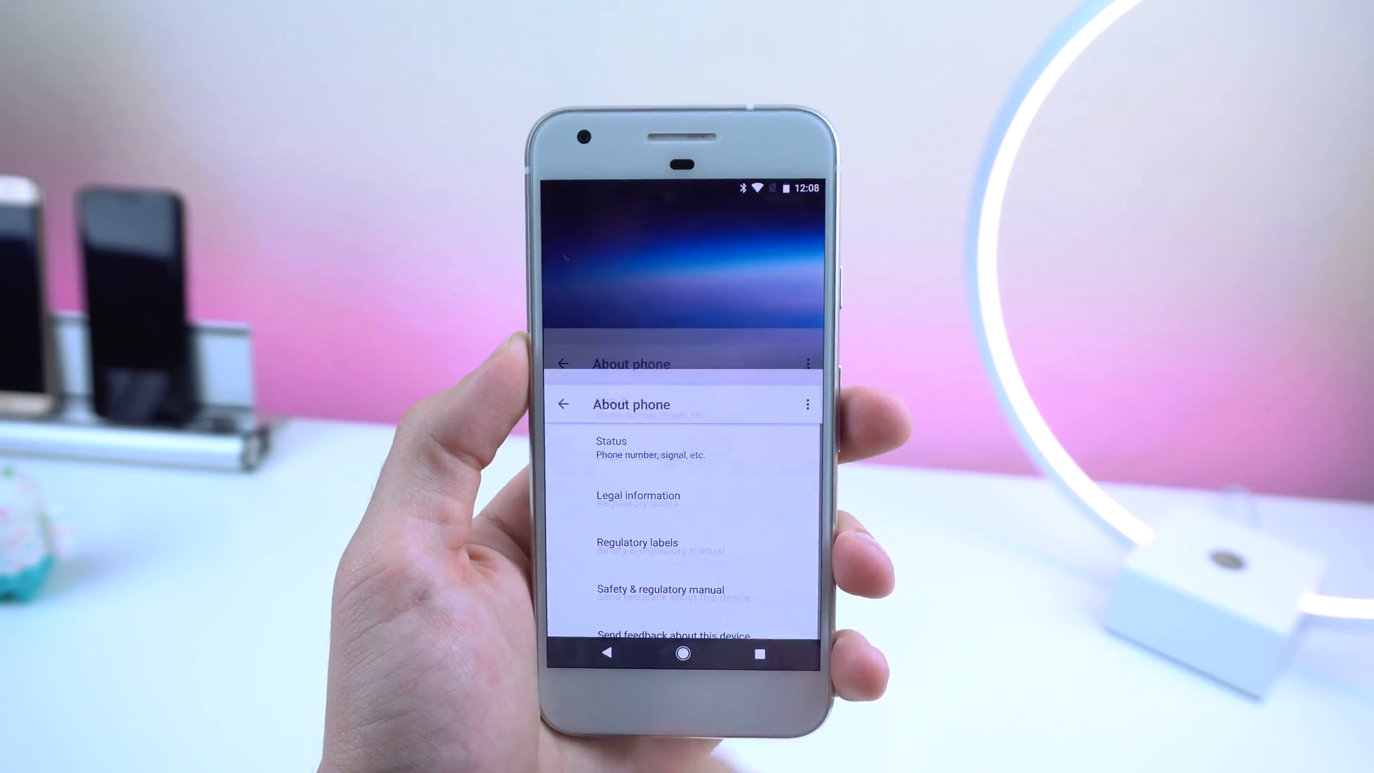
pyautogui.click(685, 412)
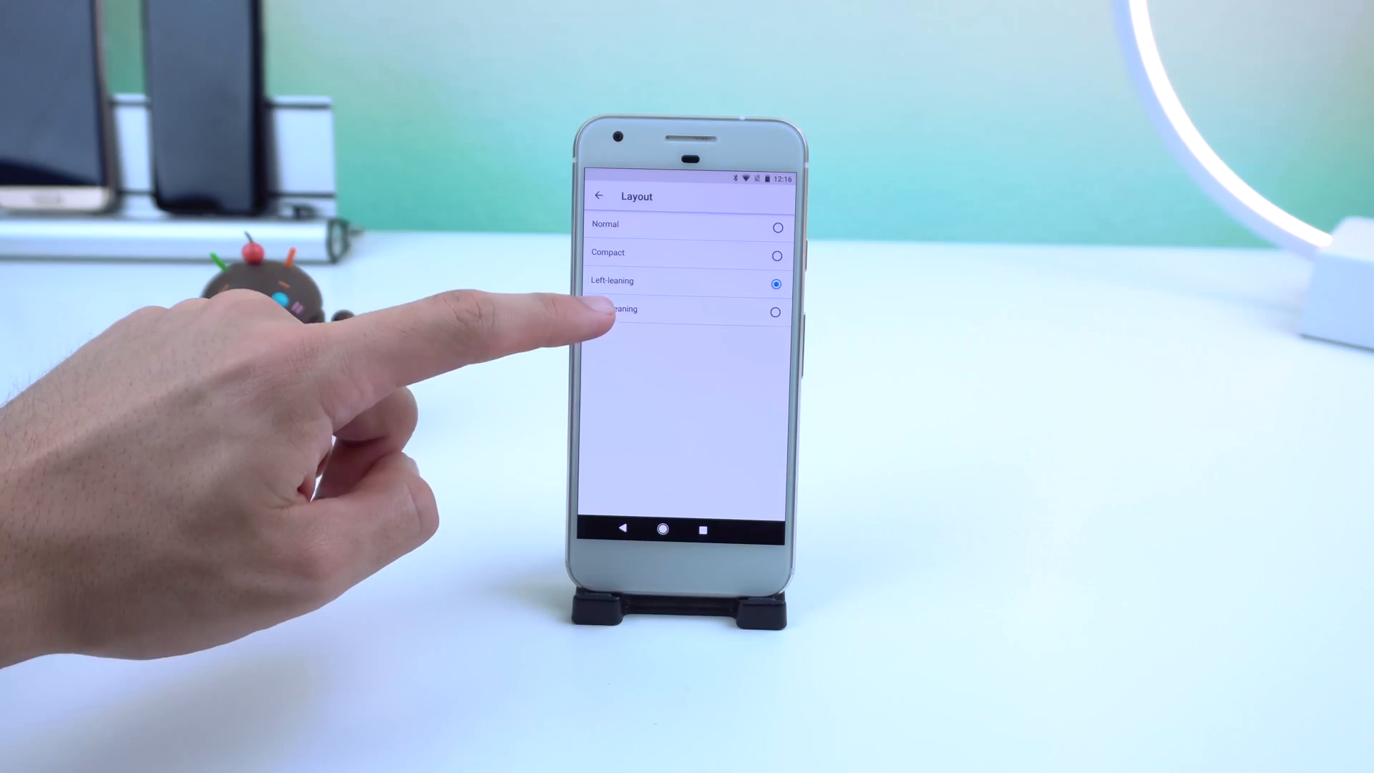
# - Select a navigation bar layout and check the rearranged bar while typing a note
pyautogui.click(601, 197)
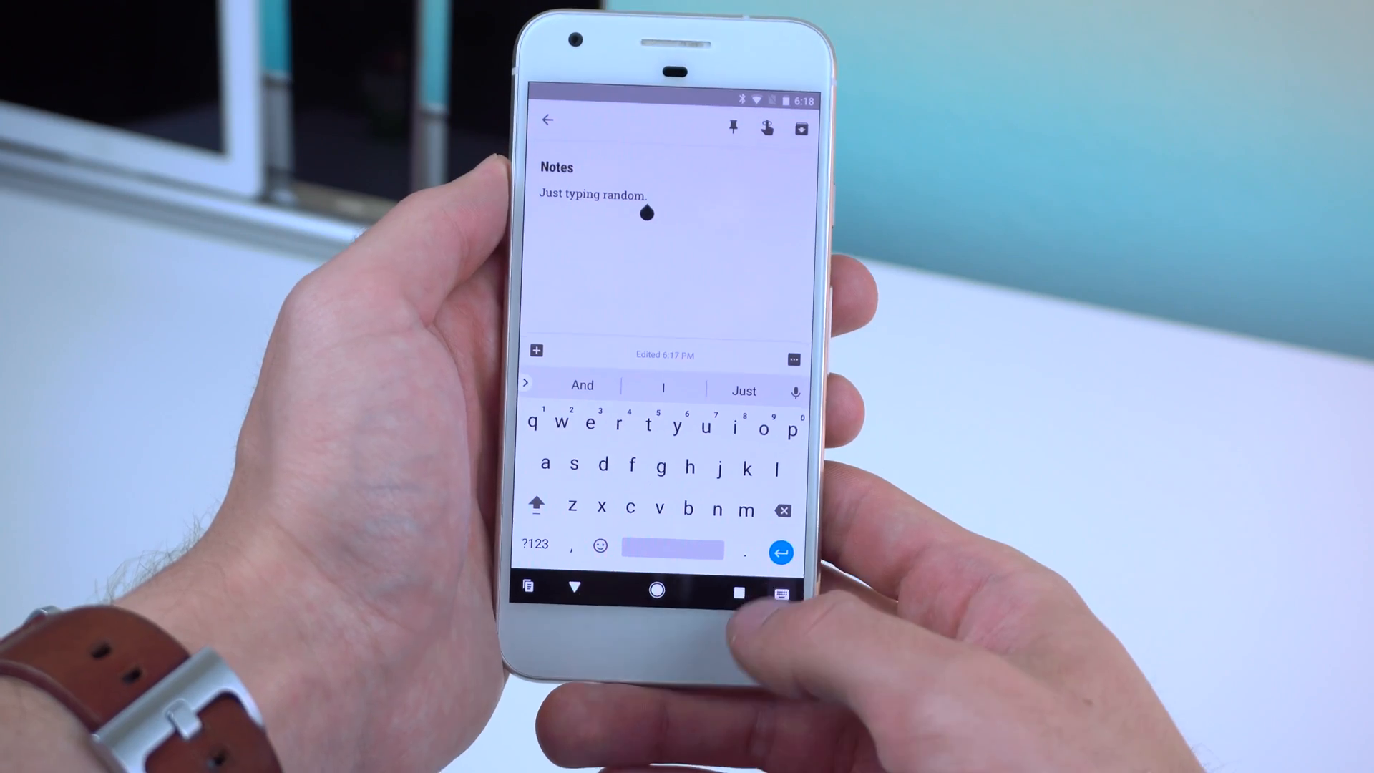
pyautogui.click(787, 592)
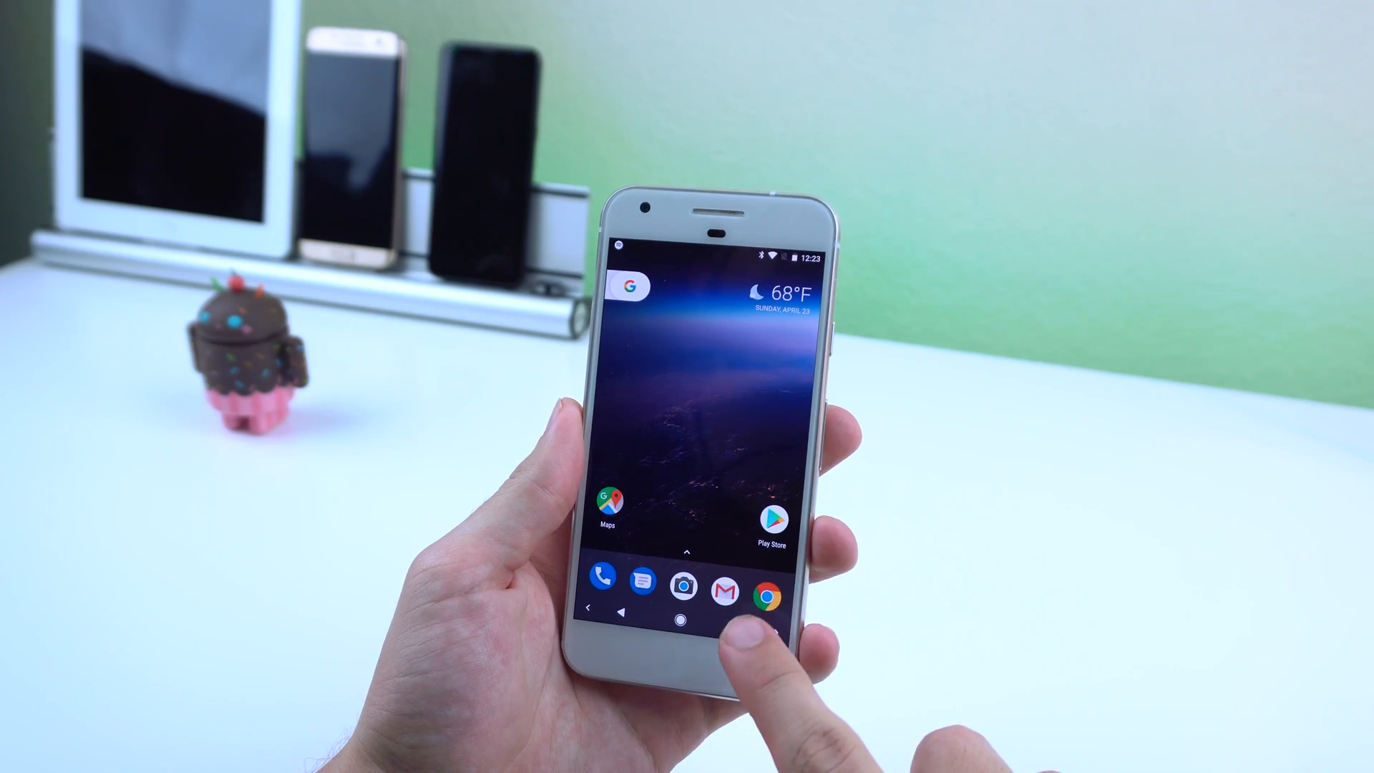
pyautogui.click(601, 578)
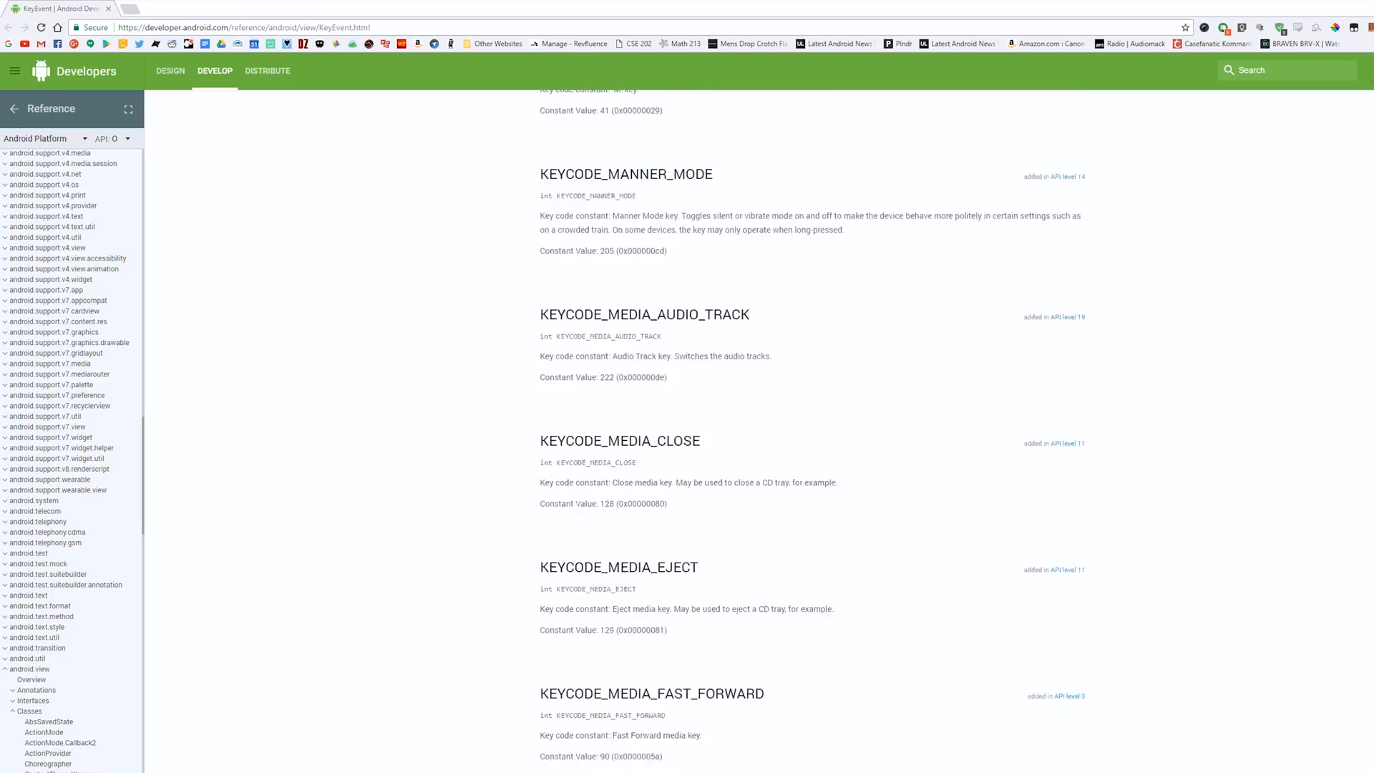
# - Scroll the KeyEvent reference to KEYCODE_MEDIA_PLAY_PAUSE with value 85
pyautogui.scroll(-3)
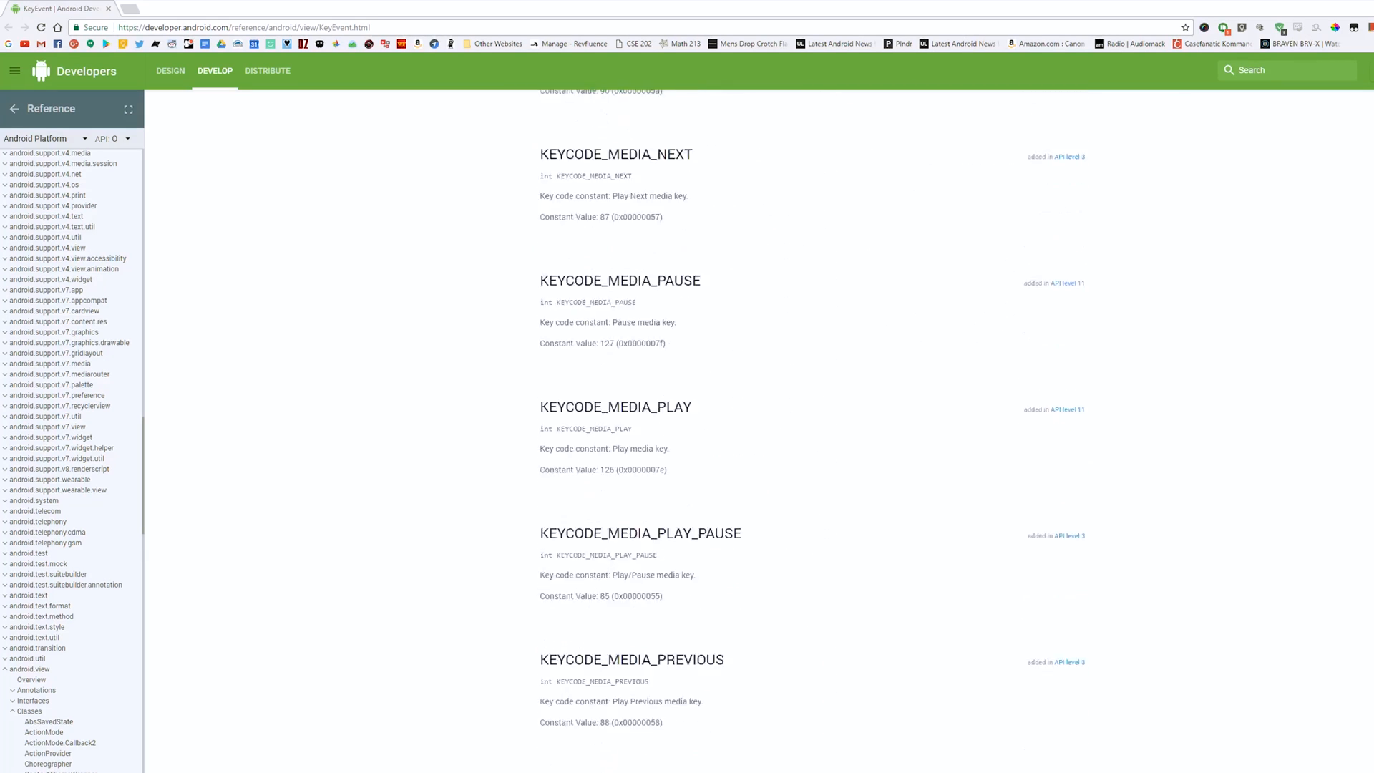
pyautogui.scroll(-3)
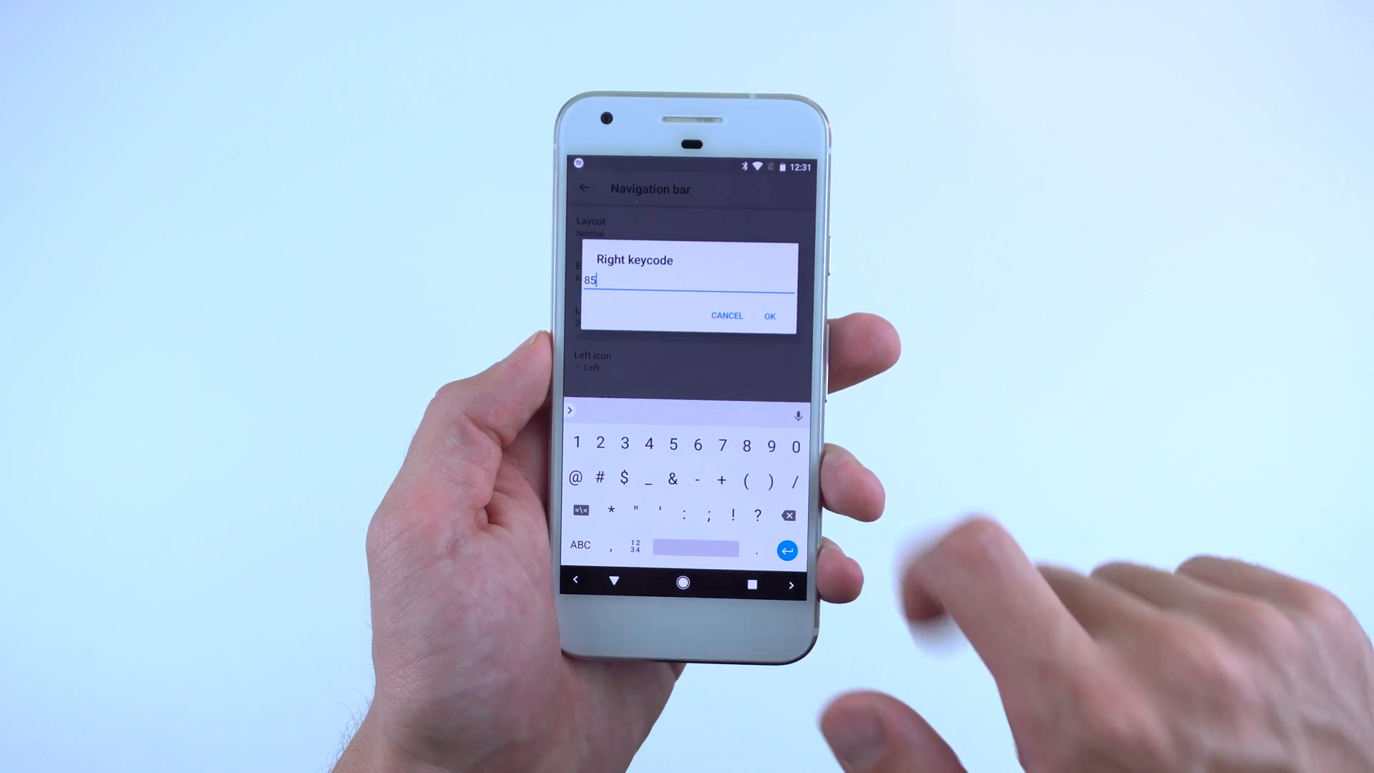
# - Confirm keycode 85 for the right nav button and give it the Right arrow icon
pyautogui.click(769, 315)
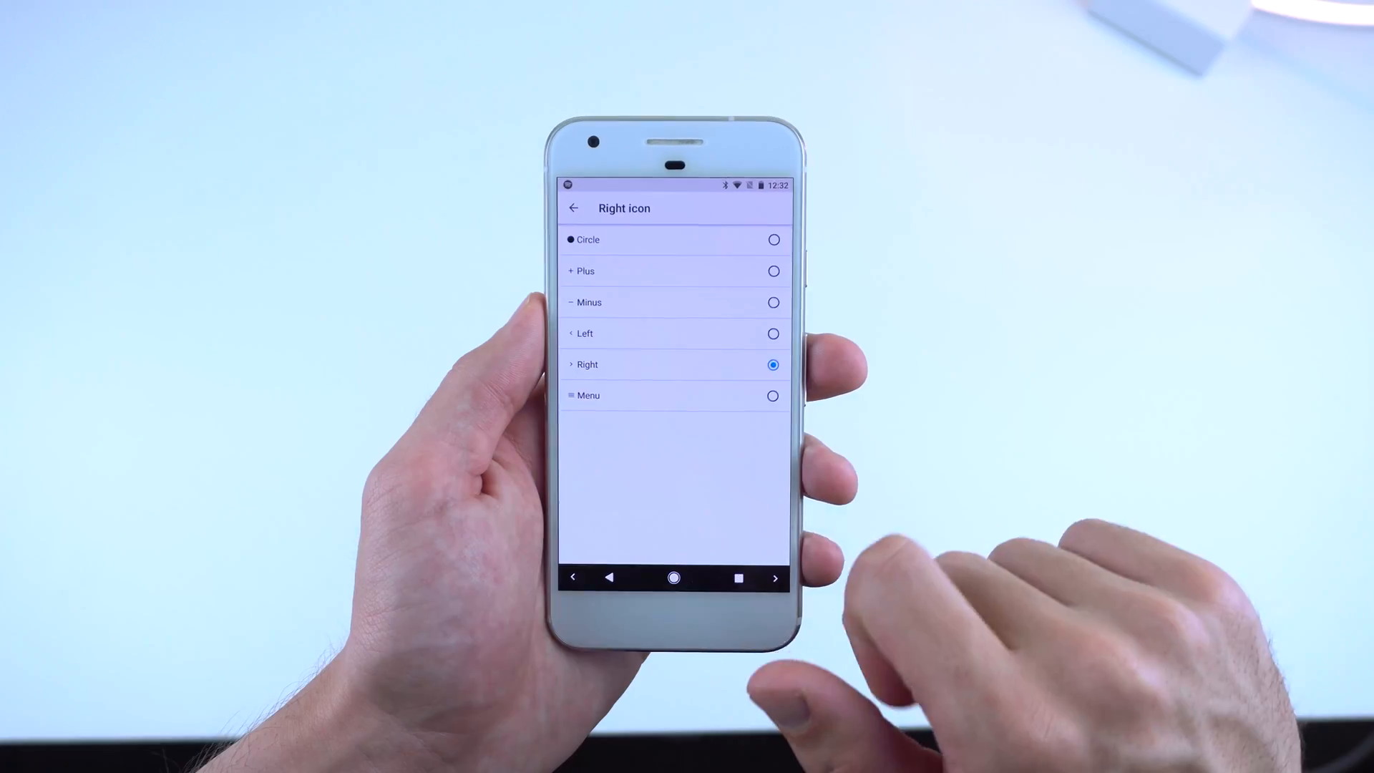
pyautogui.click(670, 384)
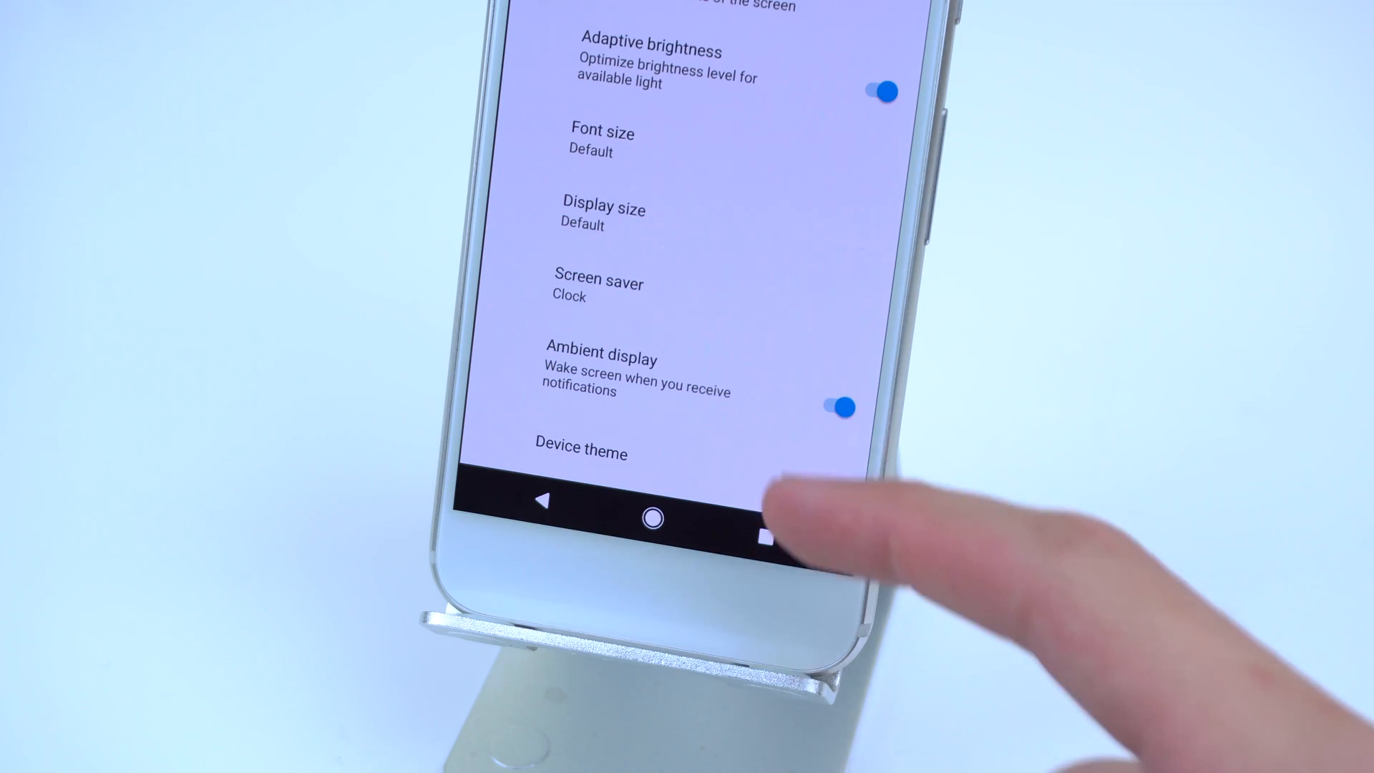
# - Check the Device theme options, then log in to Twitter to reach the Home feed
pyautogui.click(583, 452)
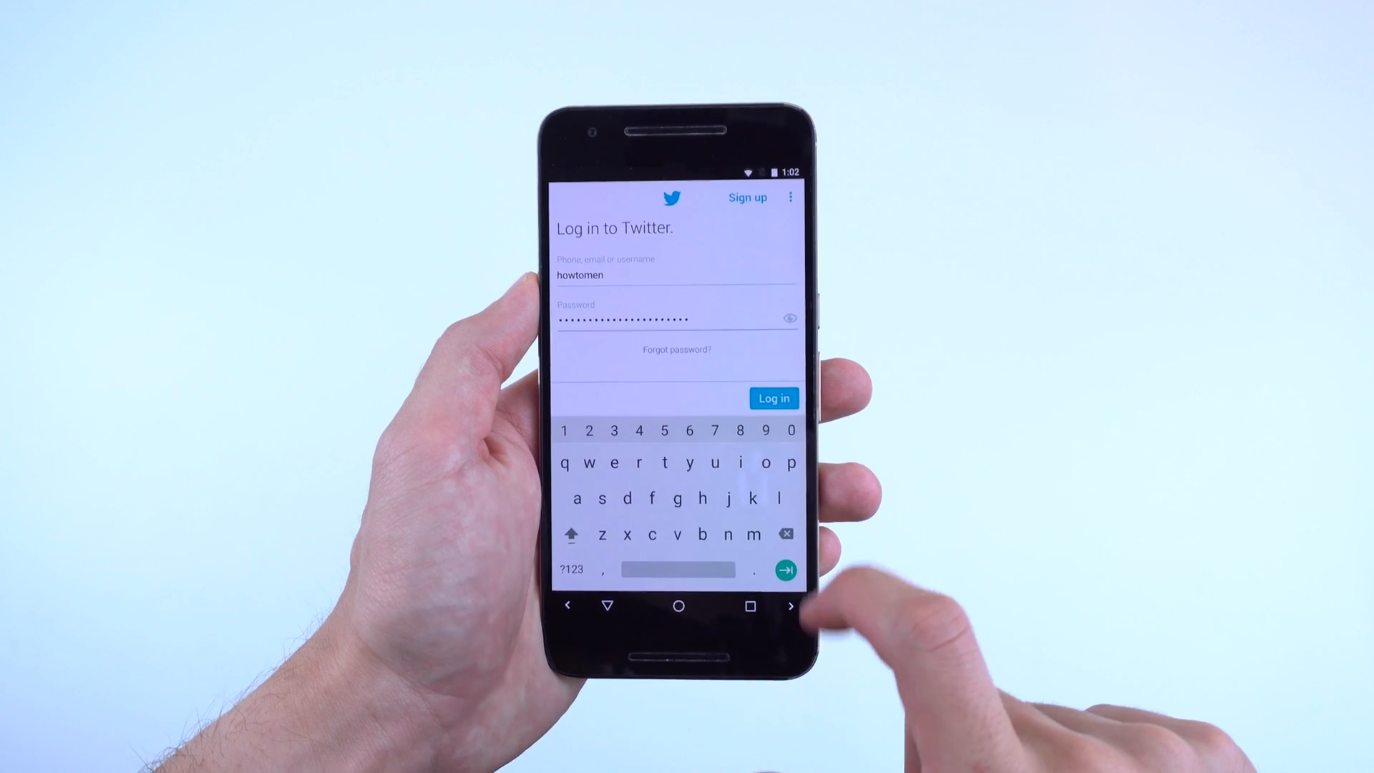
pyautogui.click(773, 398)
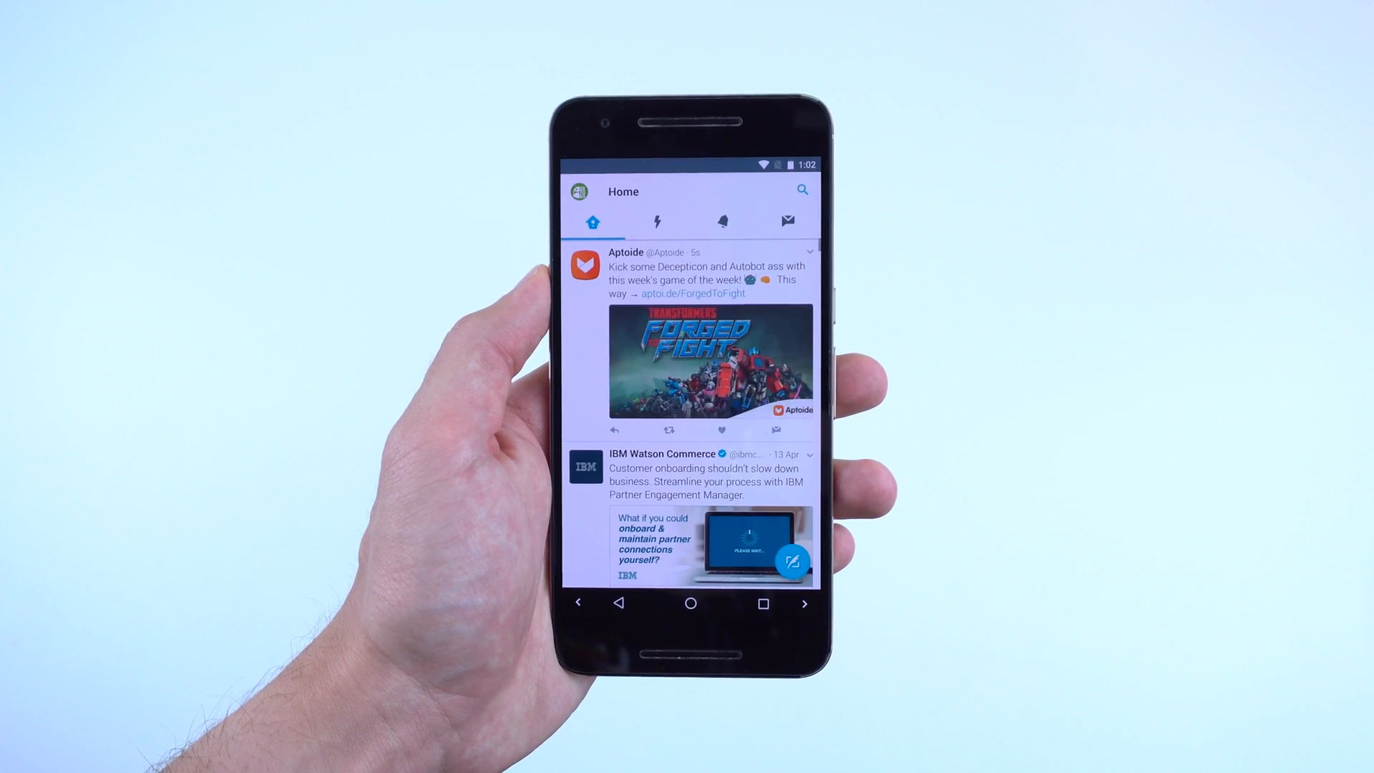